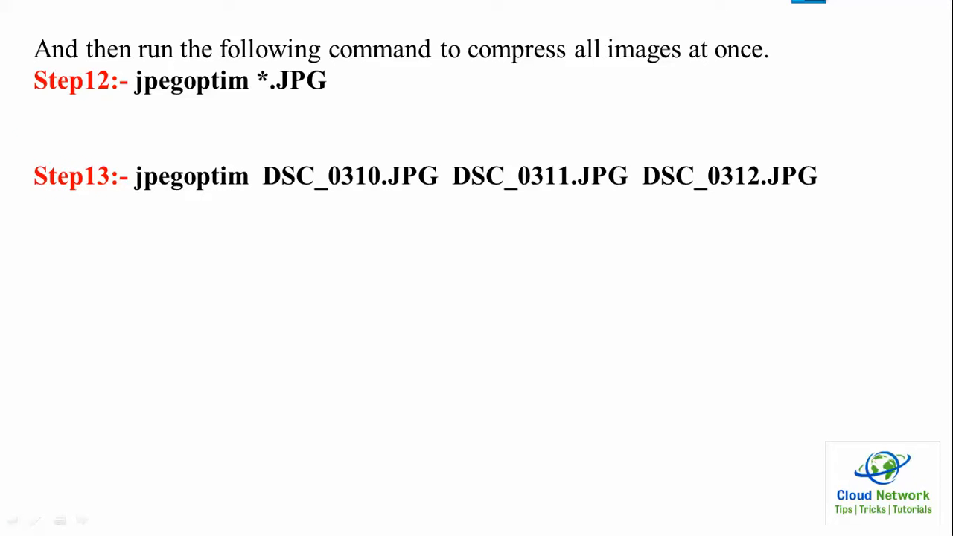
{"action": "type", "text": "Step14:- man jpegoptim"}
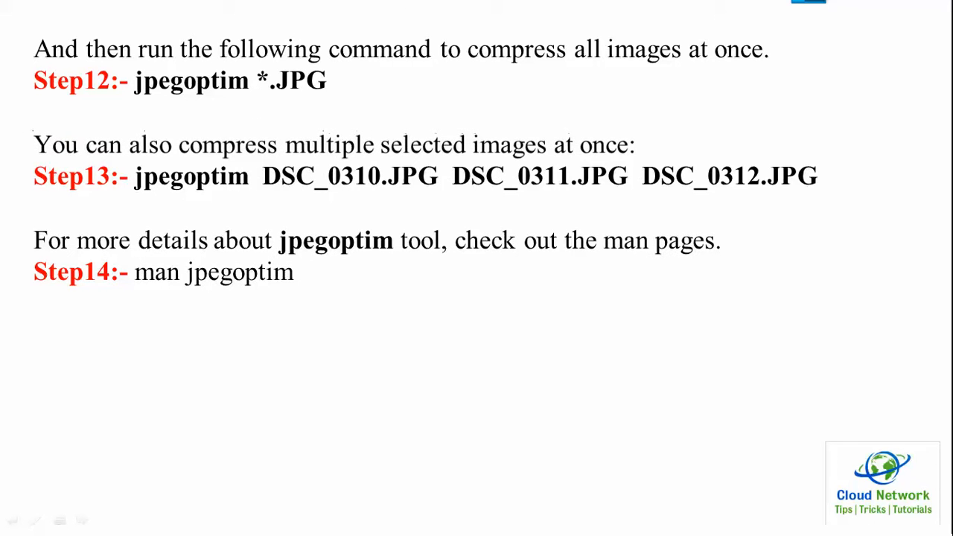
{"action": "scroll", "scroll_direction": "down", "scroll_amount": 3}
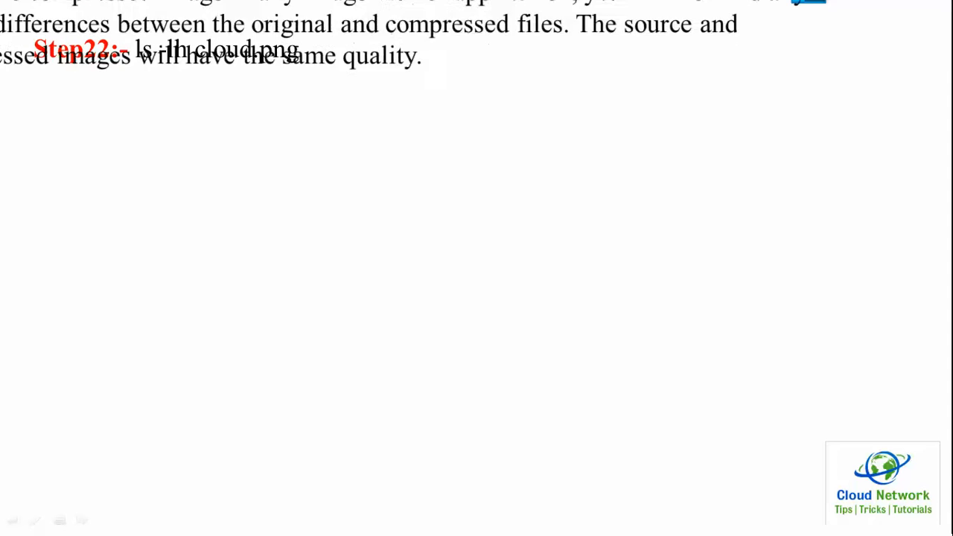
{"action": "scroll", "scroll_direction": "down", "scroll_amount": 3}
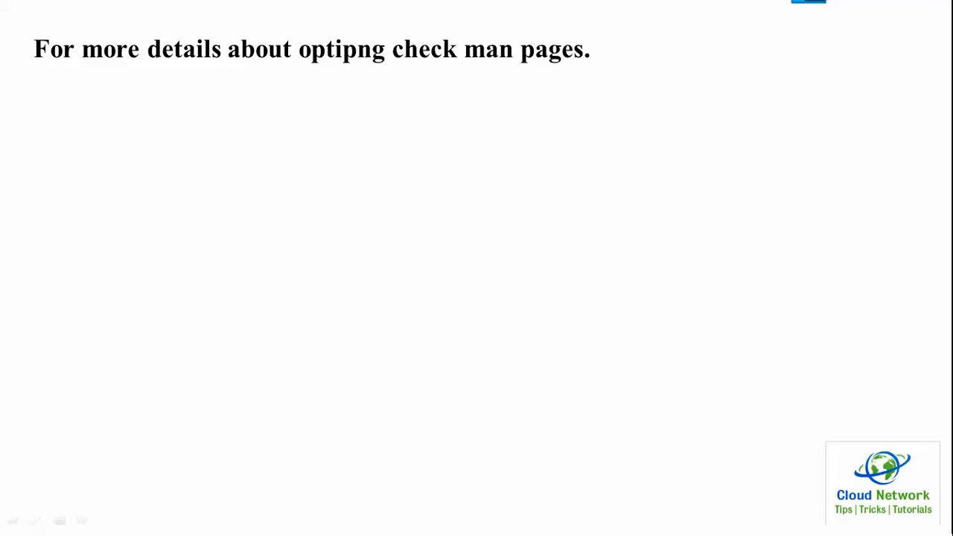